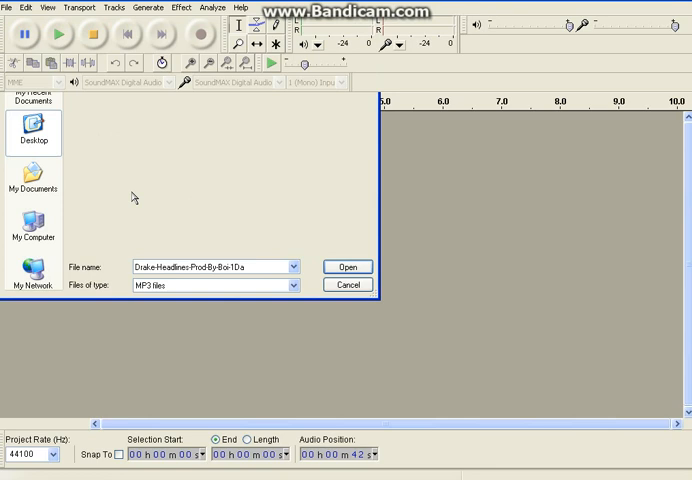
- Open the Drake-Headlines-Prod-By-Boi-1Da MP3 file as a stereo track
left_click(347, 266)
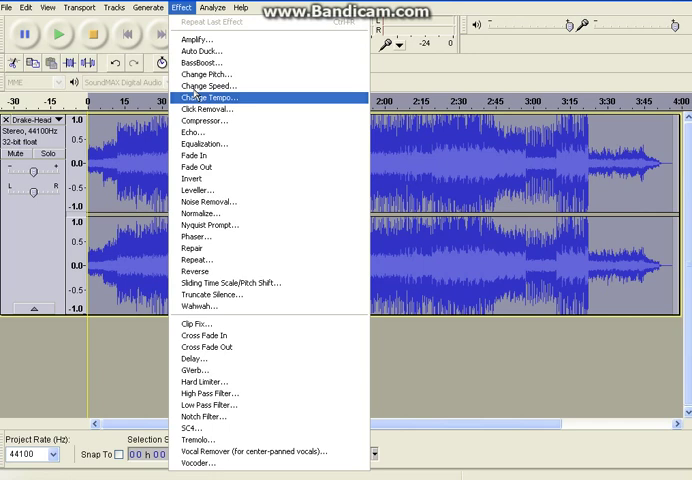
- Close the Effect menu, leaving the whole 4:17 song selected
left_click(213, 98)
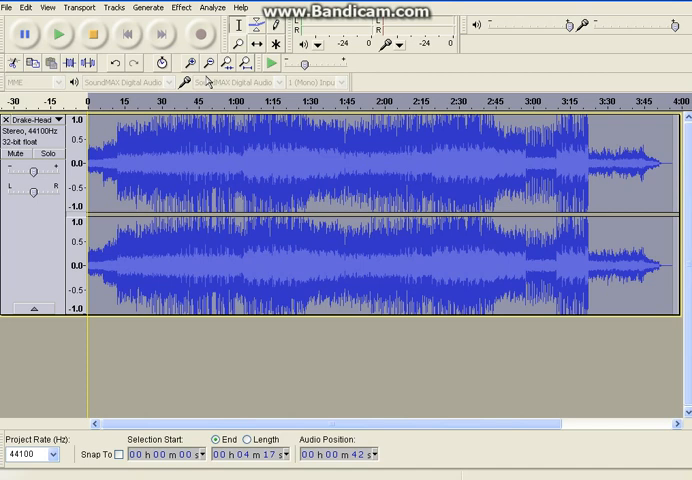
- Apply Change Pitch at 100.90% (about 12.08 semitones) to the whole song
left_click(203, 8)
type("1")
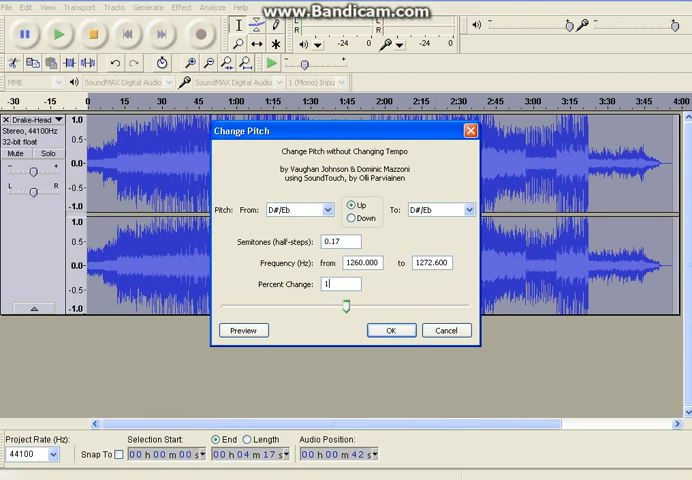
left_click_drag(344, 303, 387, 303)
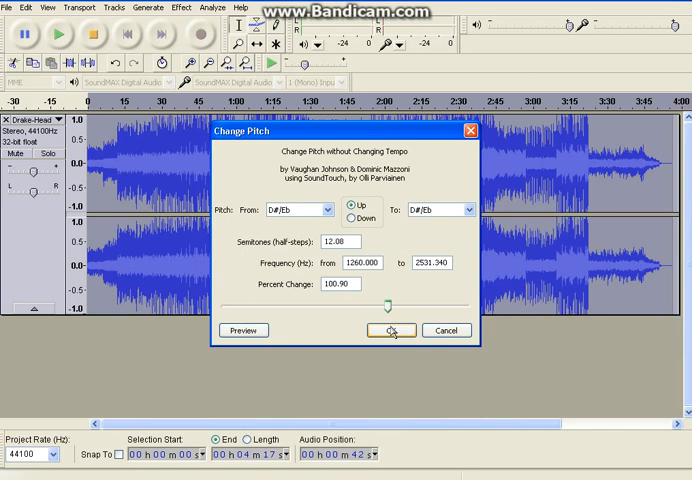
left_click(394, 330)
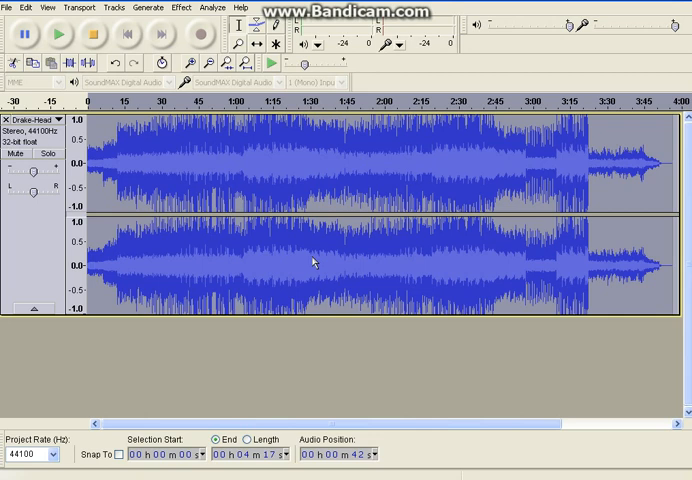